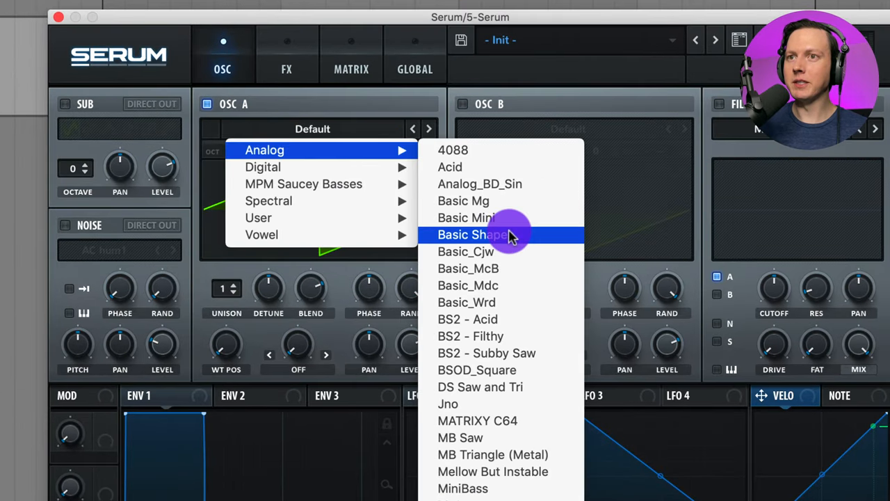
# Load the Analog > Basic Shapes wavetable into oscillator A as a sine.
pyautogui.click(485, 234)
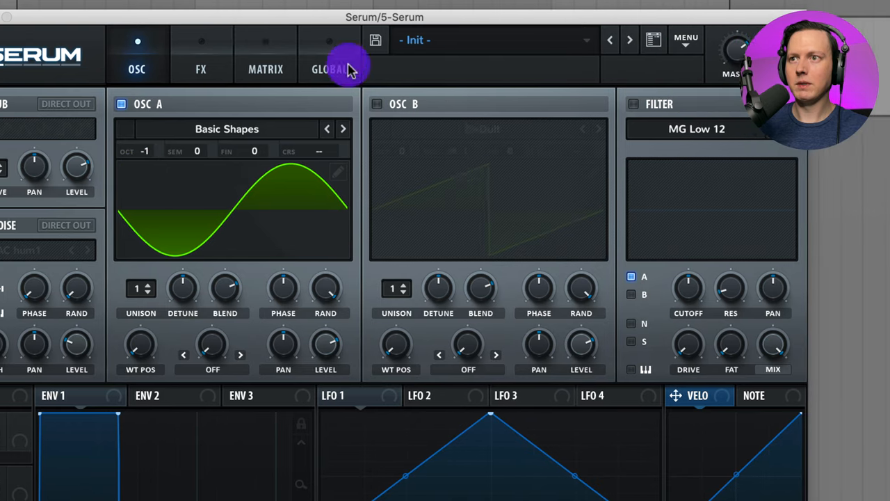
pyautogui.click(395, 128)
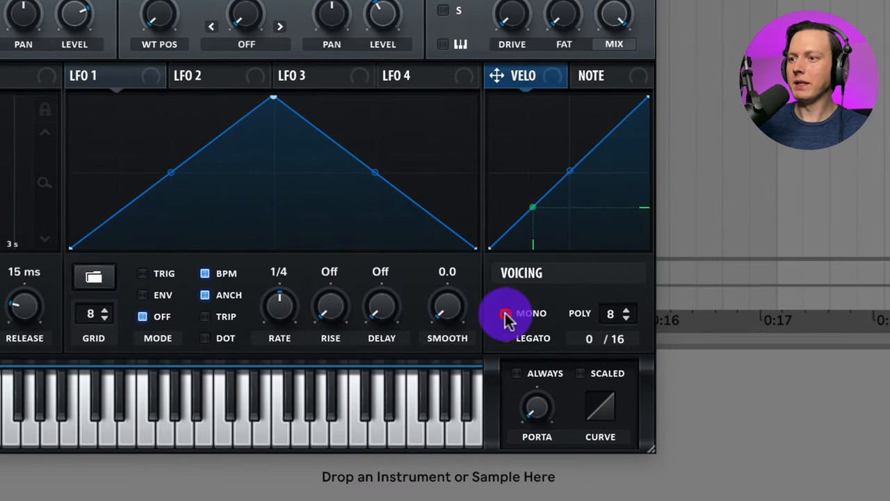
# Switch the Voicing section to MONO.
pyautogui.click(506, 313)
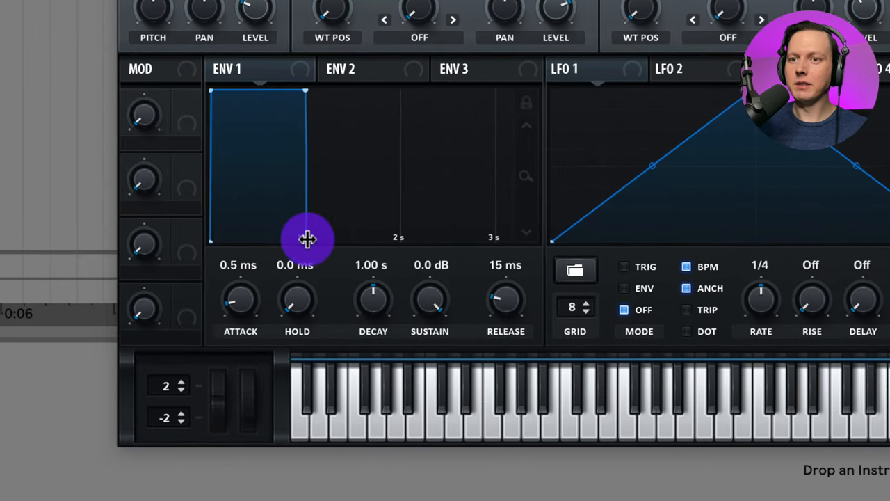
# Shape ENV 1 as a pluck: 13 ms attack, 2.33 s decay, sustain at silence, 159 ms release.
pyautogui.moveTo(308, 239); pyautogui.dragTo(378, 209)
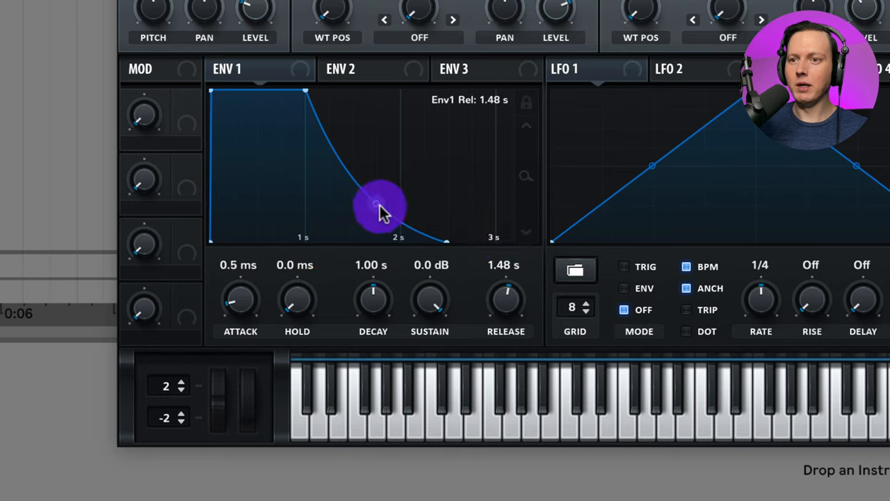
pyautogui.moveTo(378, 208); pyautogui.dragTo(313, 159)
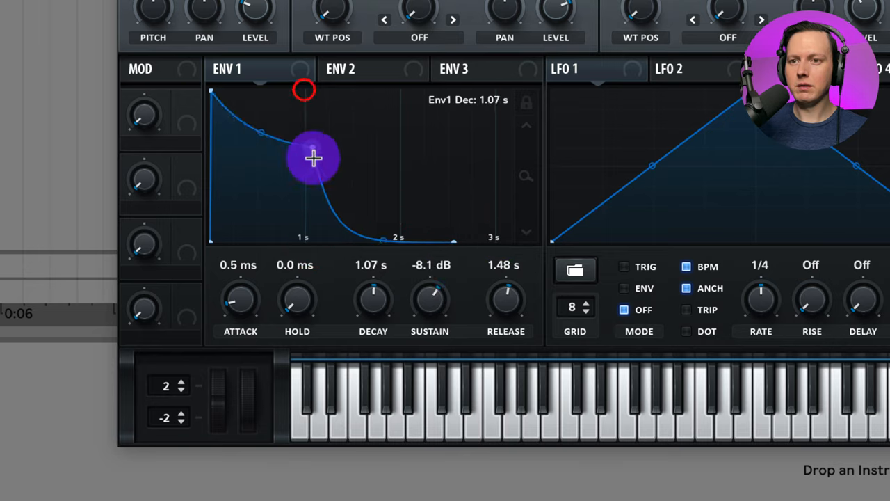
pyautogui.moveTo(313, 159); pyautogui.dragTo(494, 236)
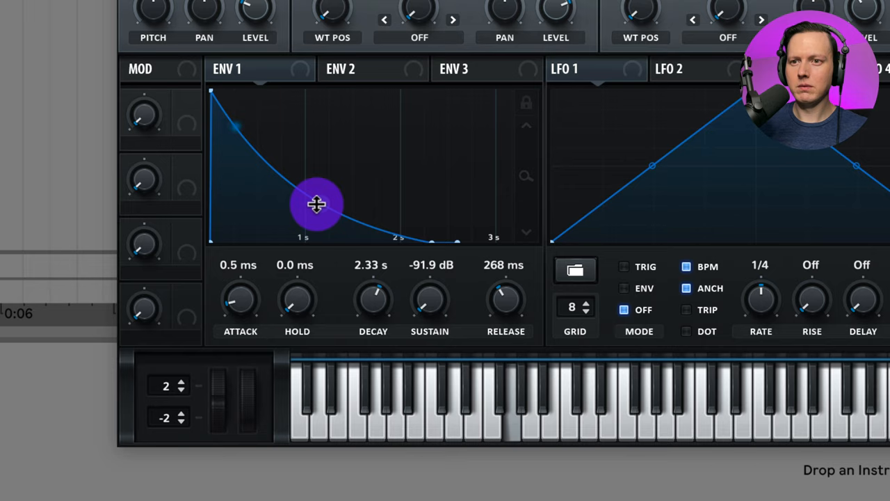
pyautogui.moveTo(317, 203); pyautogui.dragTo(322, 214)
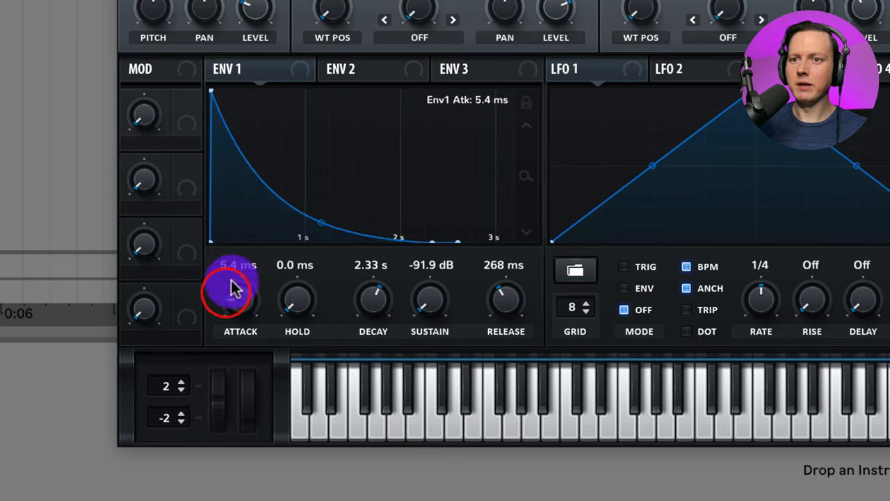
pyautogui.moveTo(239, 299); pyautogui.dragTo(239, 271)
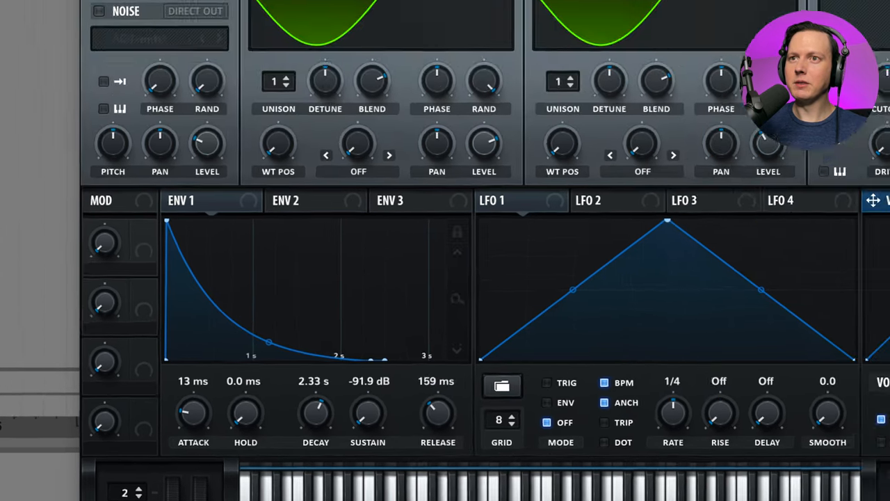
# Enable the Distortion effect in the FX rack and set its mode to Diode 2.
pyautogui.click(245, 94)
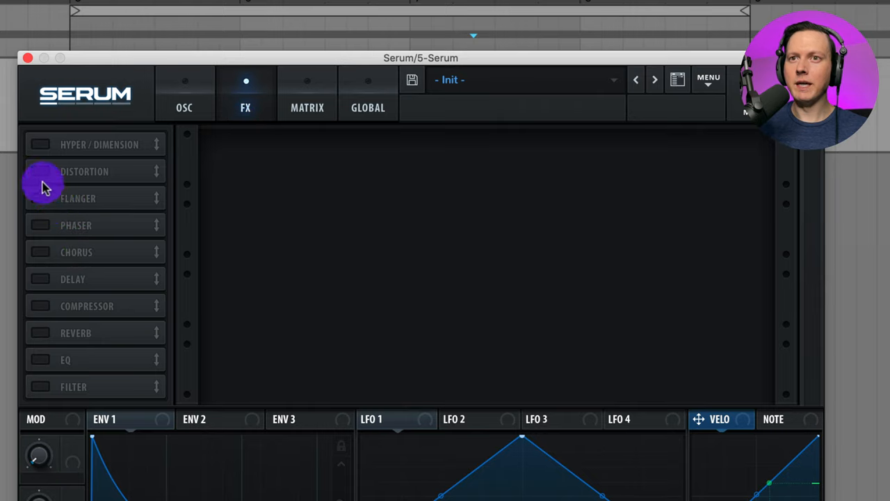
pyautogui.click(39, 171)
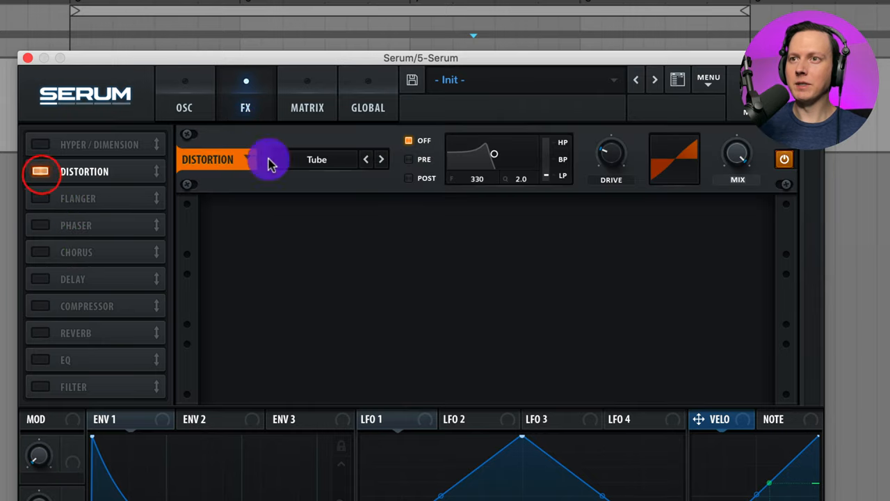
pyautogui.click(317, 158)
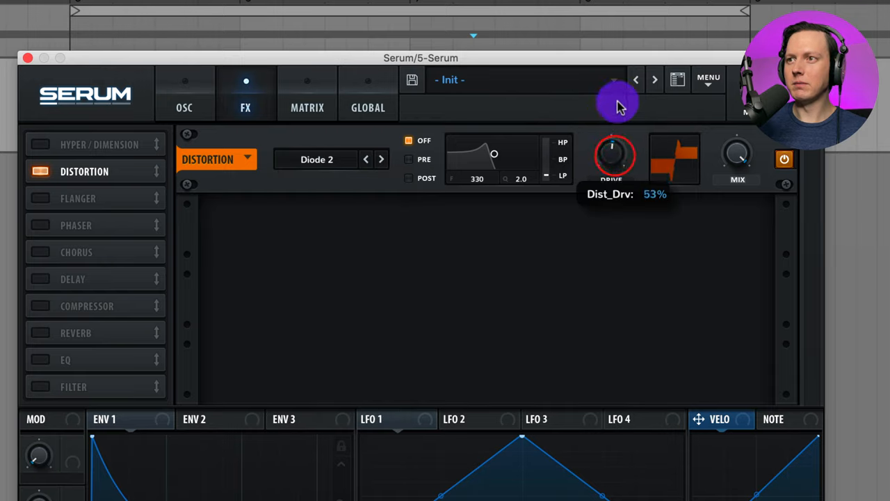
pyautogui.moveTo(633, 170)
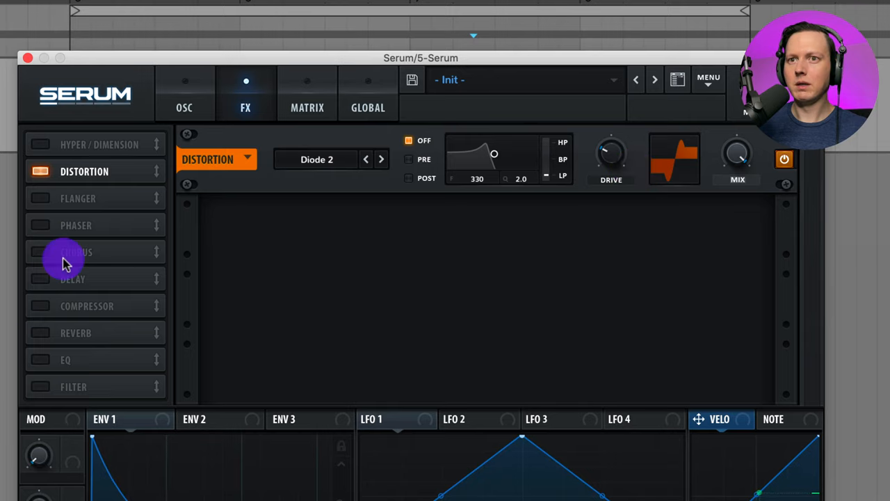
# Enable the Compressor effect and switch it to multiband mode.
pyautogui.click(39, 306)
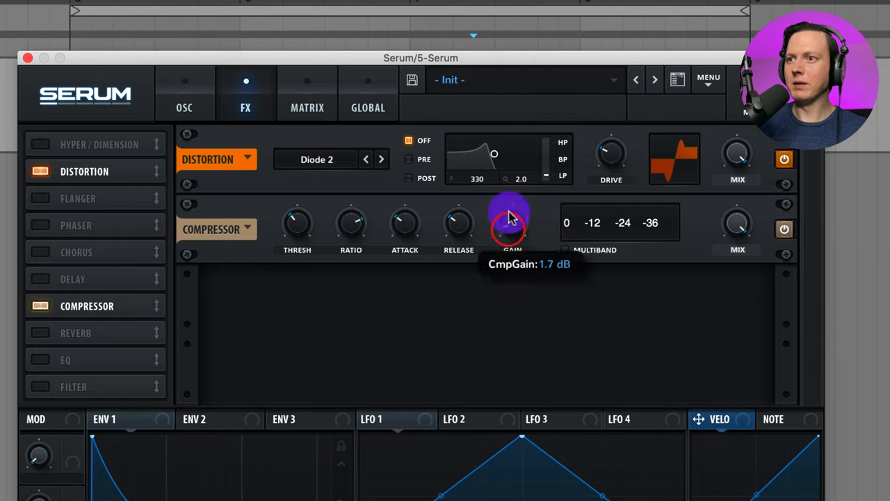
pyautogui.click(566, 249)
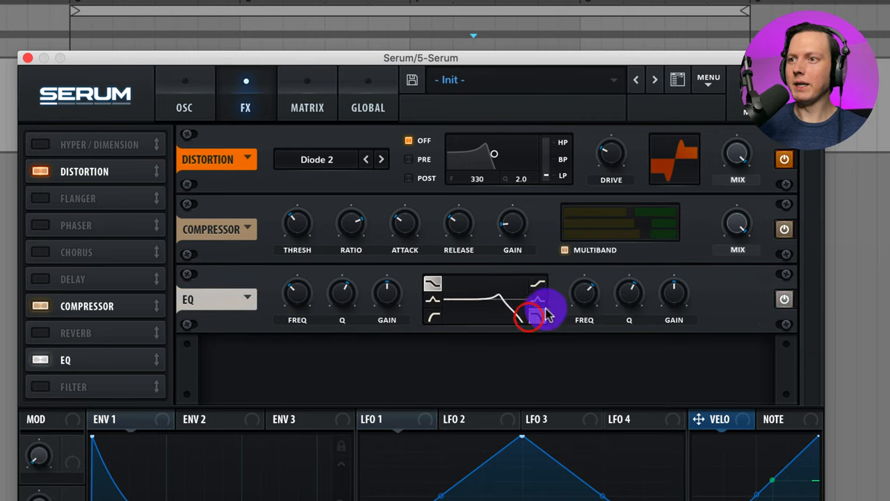
# Roll off highs with the EQ's upper band; set compressor high band 40%, low band 97%.
pyautogui.moveTo(535, 317); pyautogui.dragTo(584, 288)
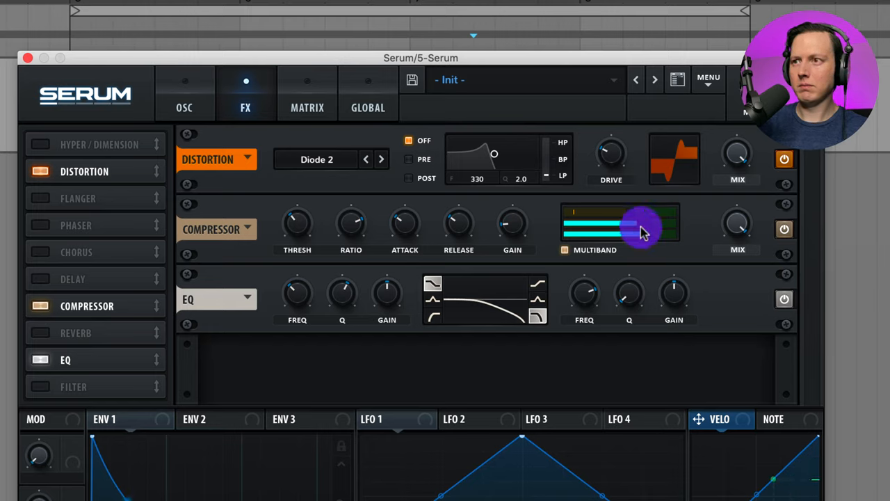
pyautogui.moveTo(640, 229); pyautogui.dragTo(647, 211)
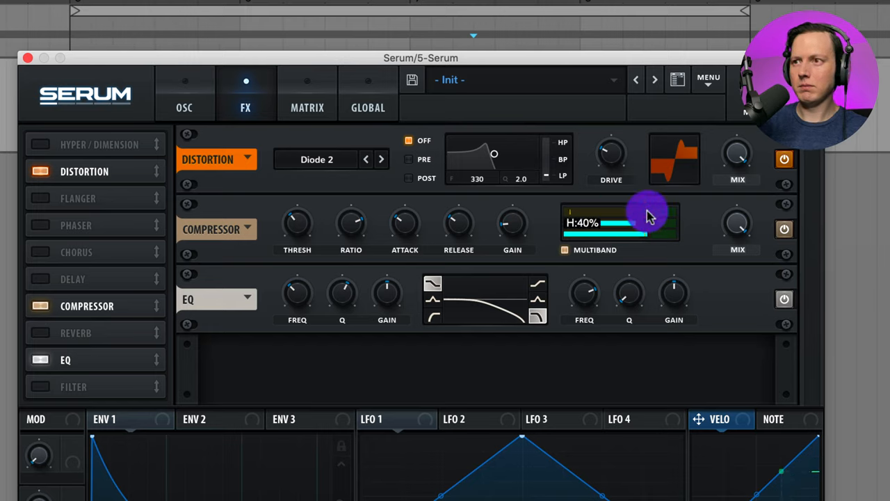
pyautogui.moveTo(647, 223); pyautogui.dragTo(647, 239)
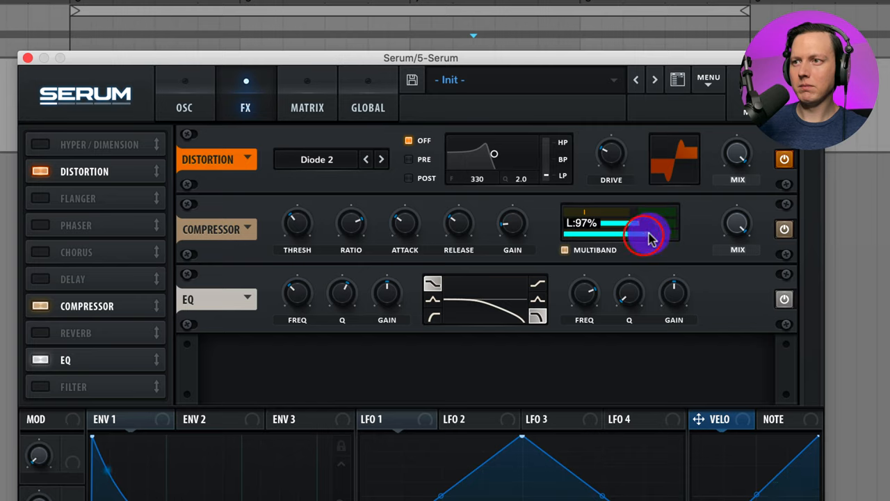